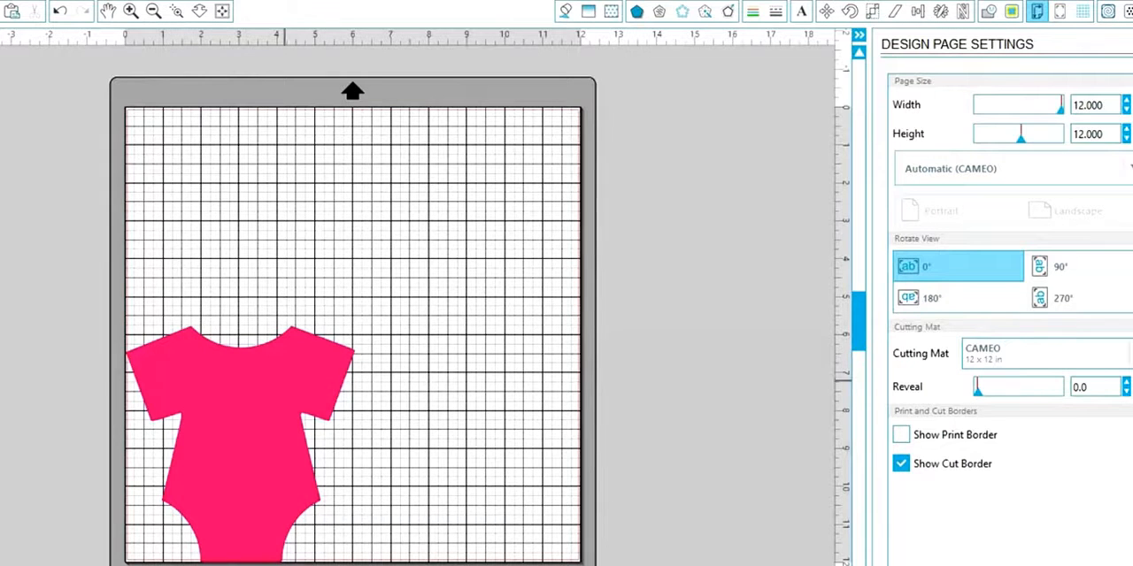
Duplicate the pink onesie so copies sit at the mat's upper right and beside the mat
click(196, 353)
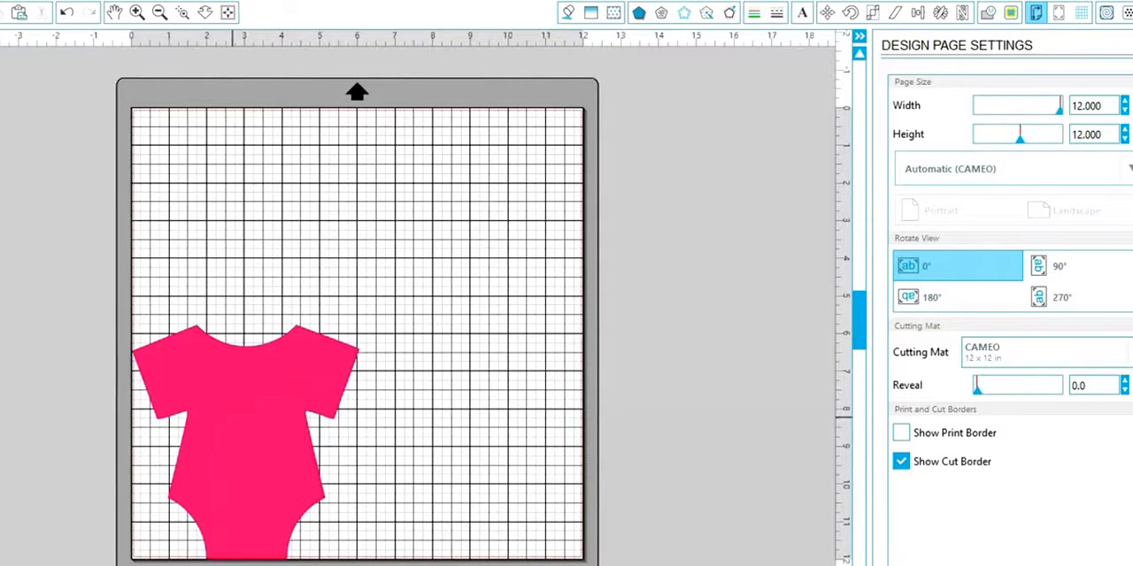
click(252, 395)
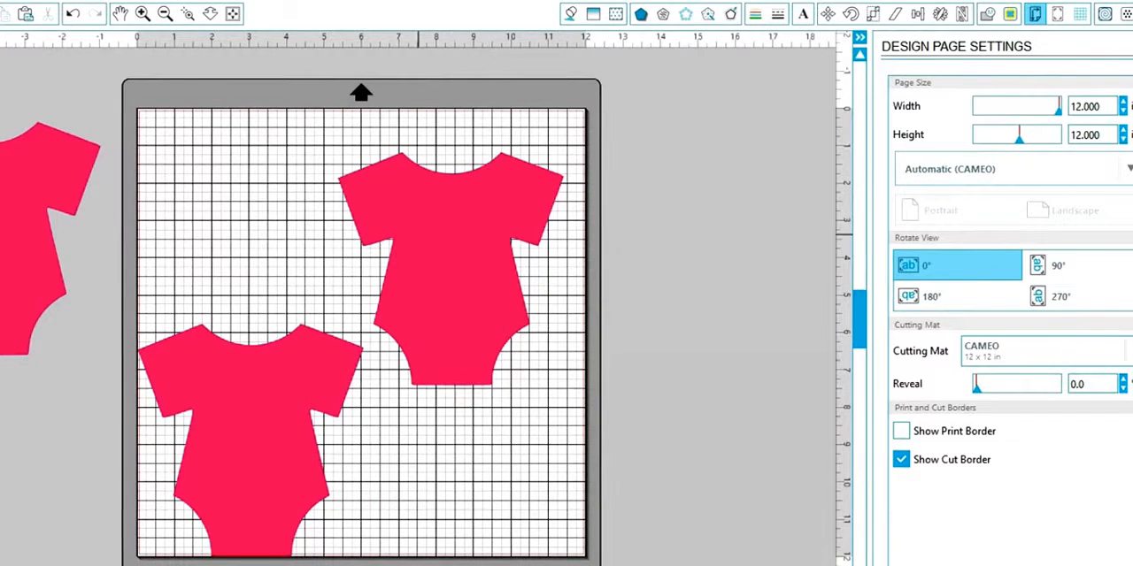
Flip the upper-right onesie vertically and align it head-to-head above the lower onesie
click(439, 258)
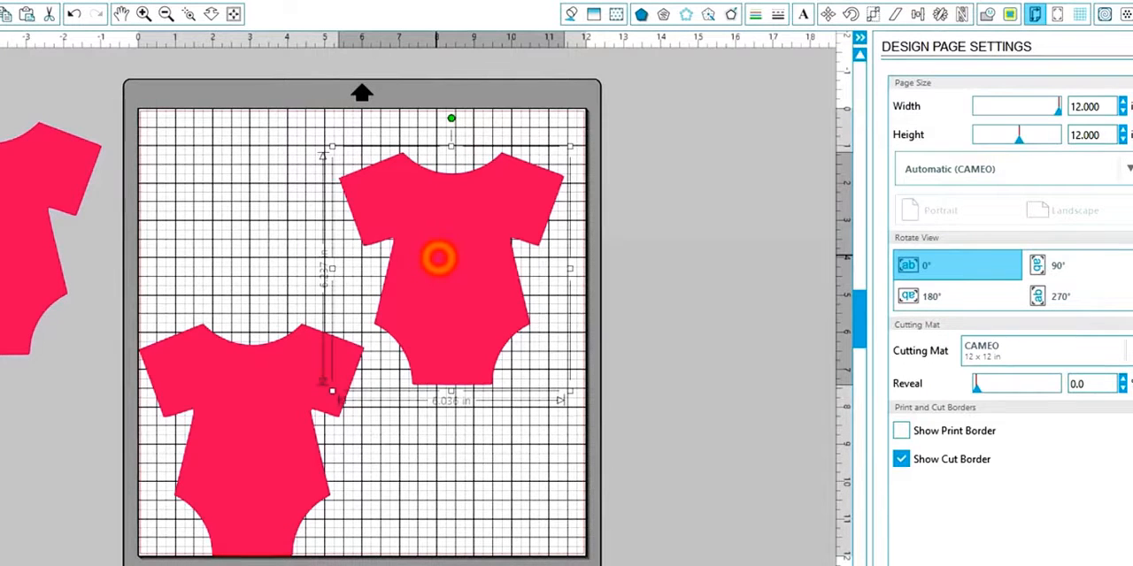
right_click(438, 258)
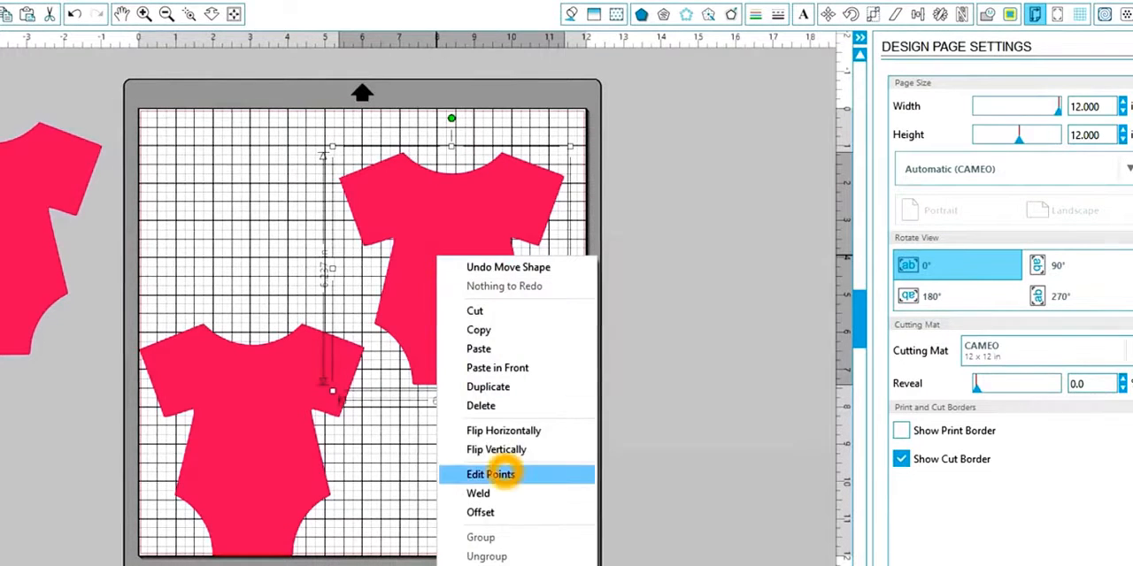
click(490, 474)
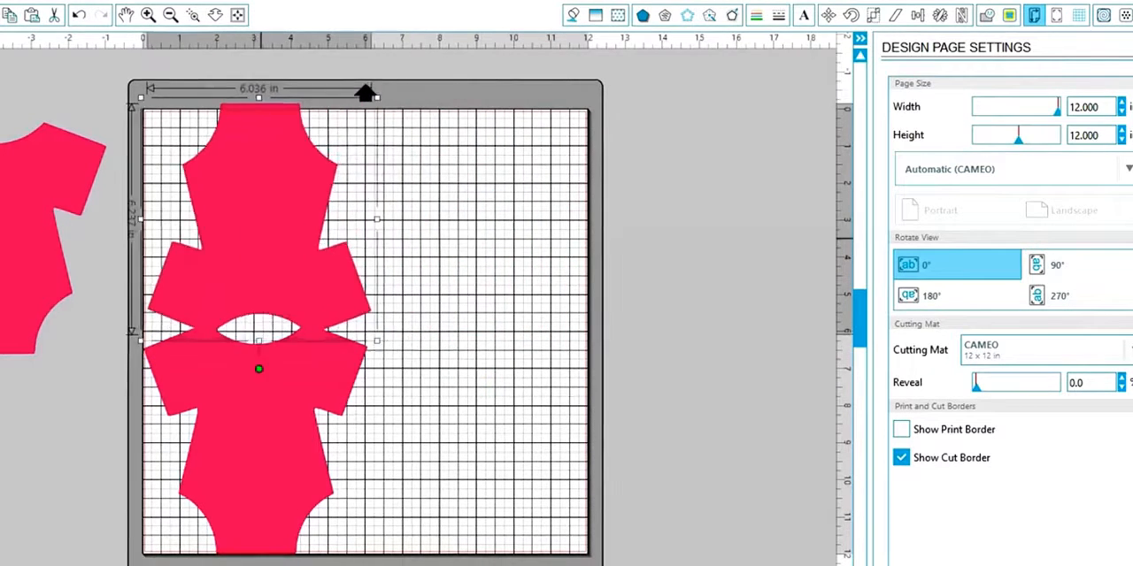
click(258, 244)
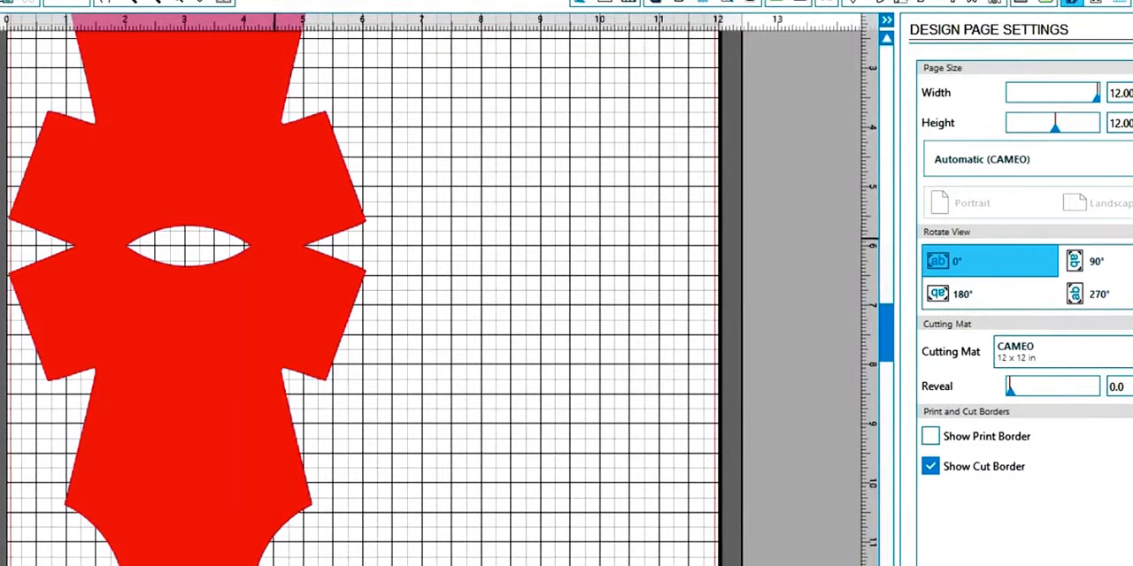
click(278, 270)
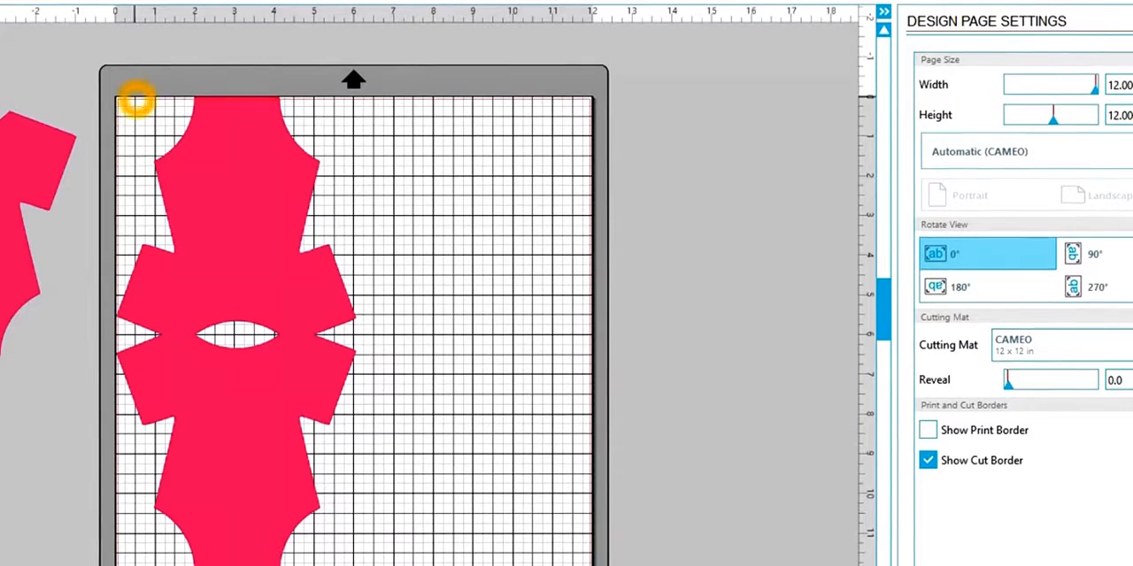
Weld the two stacked onesies into one continuous fold-over card shape
click(137, 99)
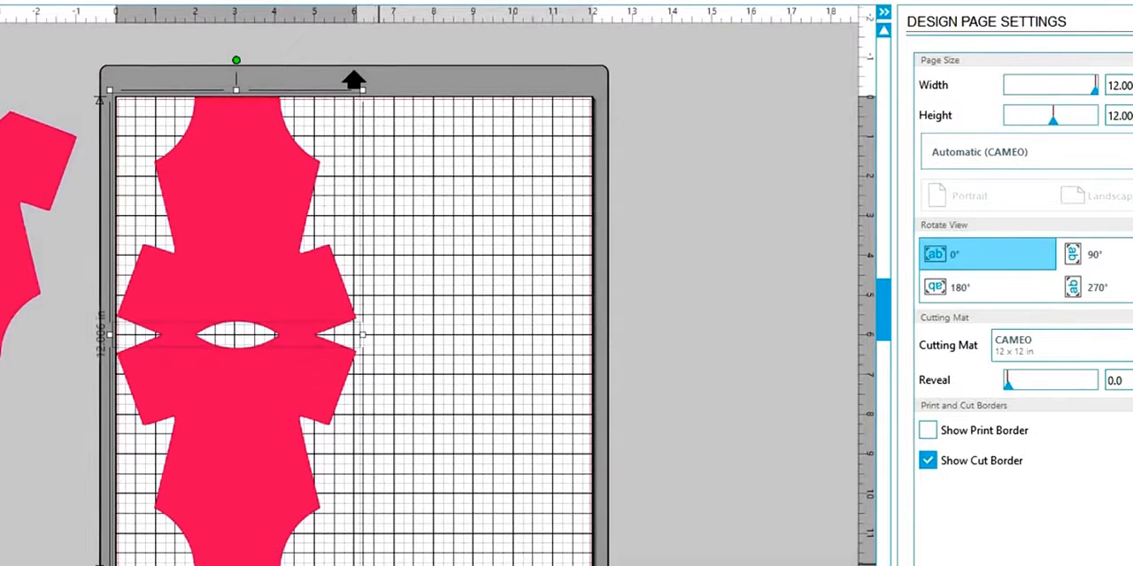
click(174, 339)
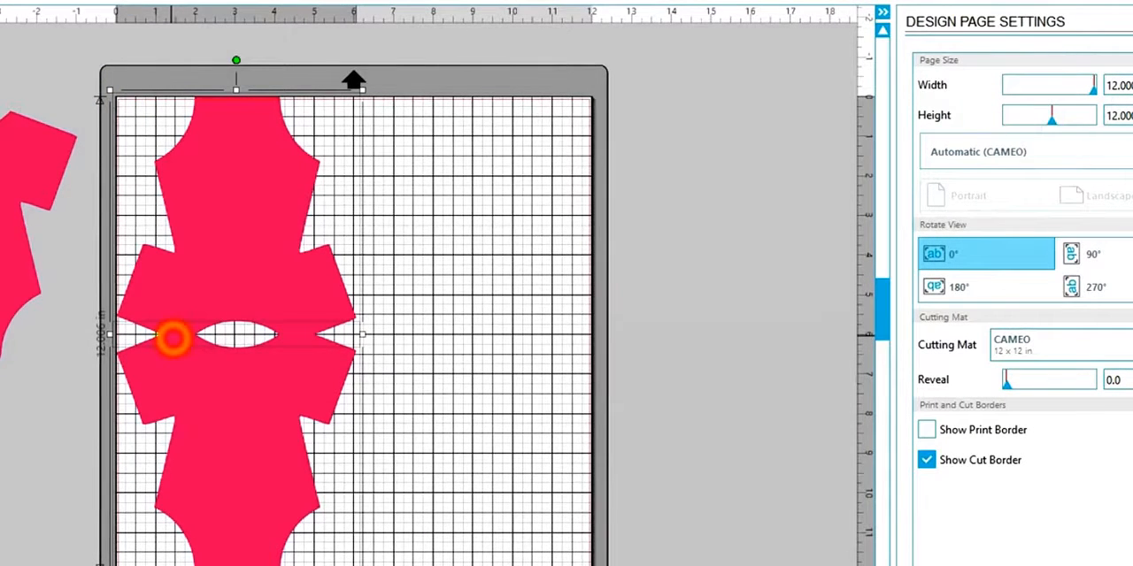
right_click(174, 339)
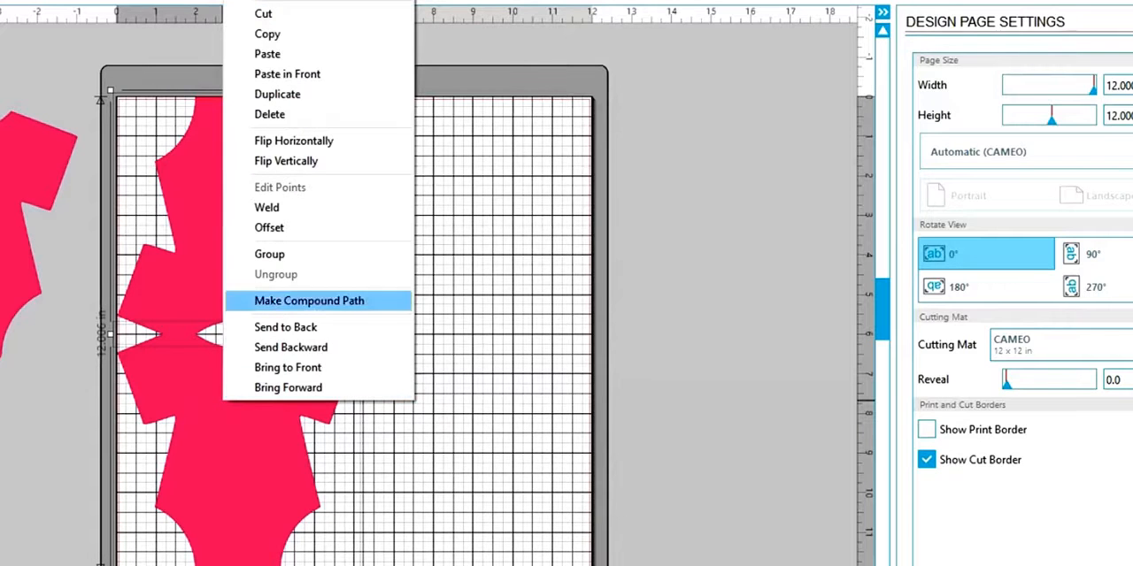
mouse_move(267, 207)
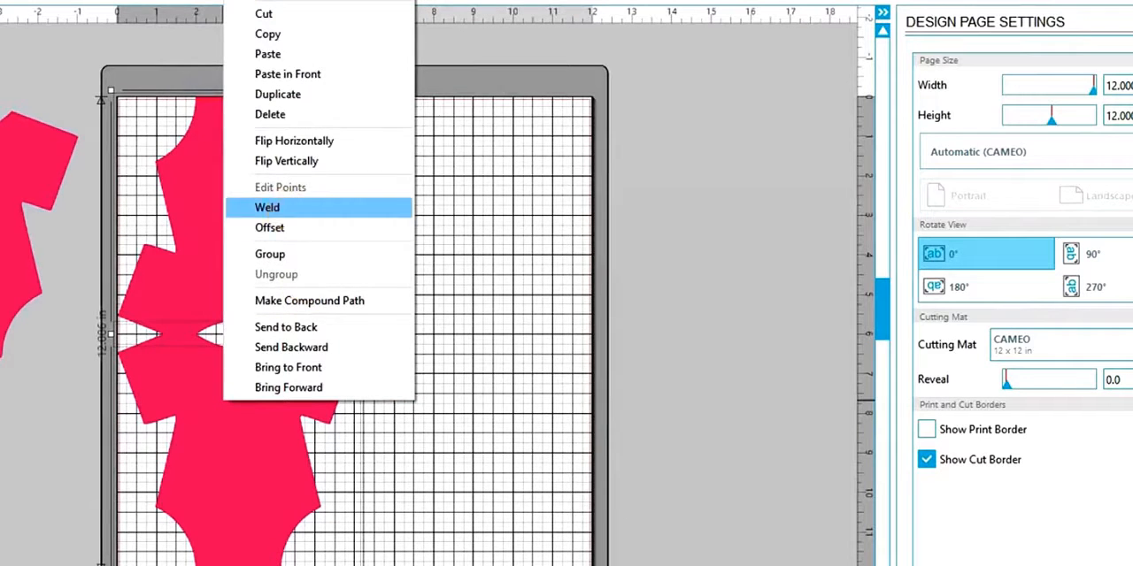
click(266, 207)
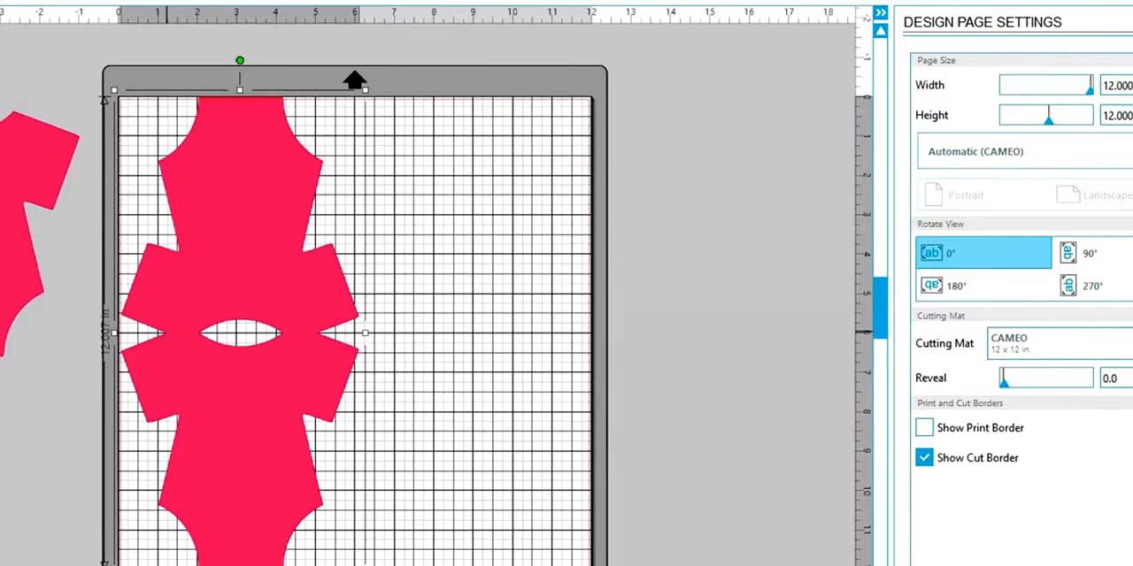
click(296, 332)
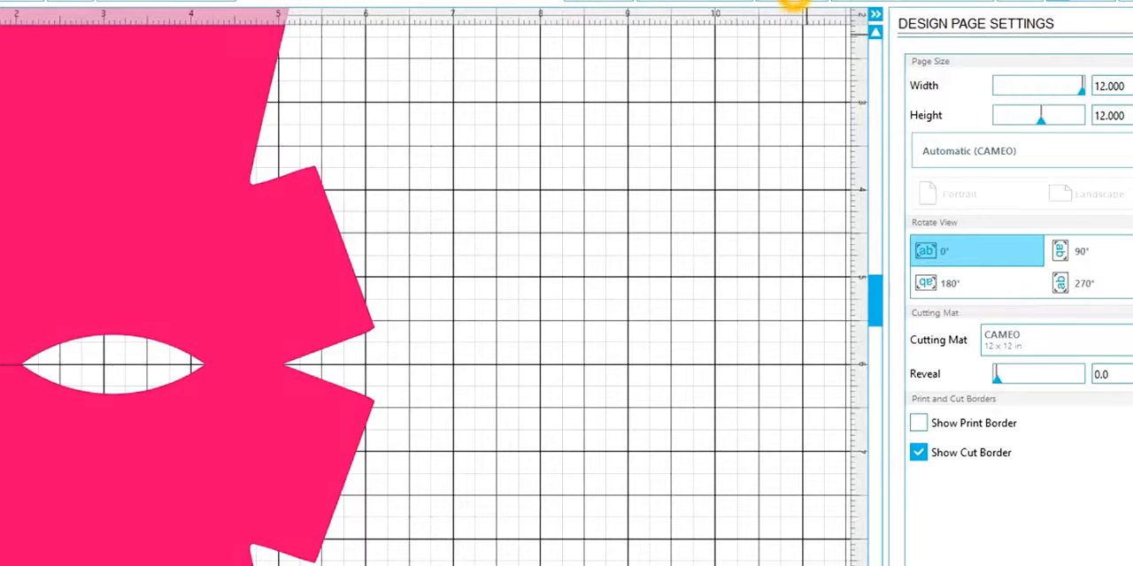
Apply a dashed 1-pt line style to the shoulder fold line of the welded card
click(792, 5)
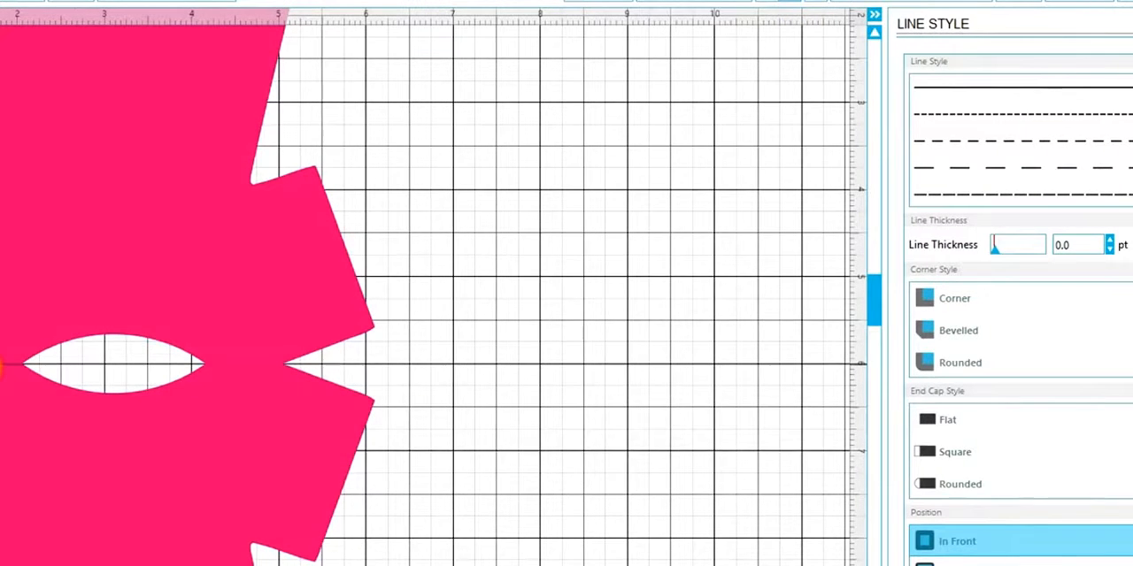
click(960, 362)
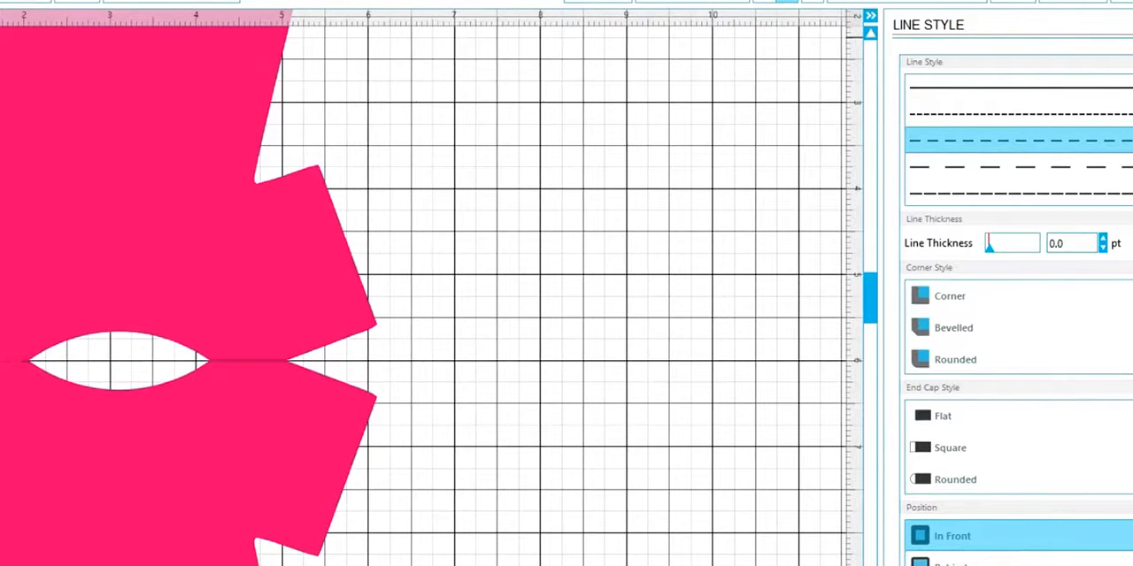
click(955, 359)
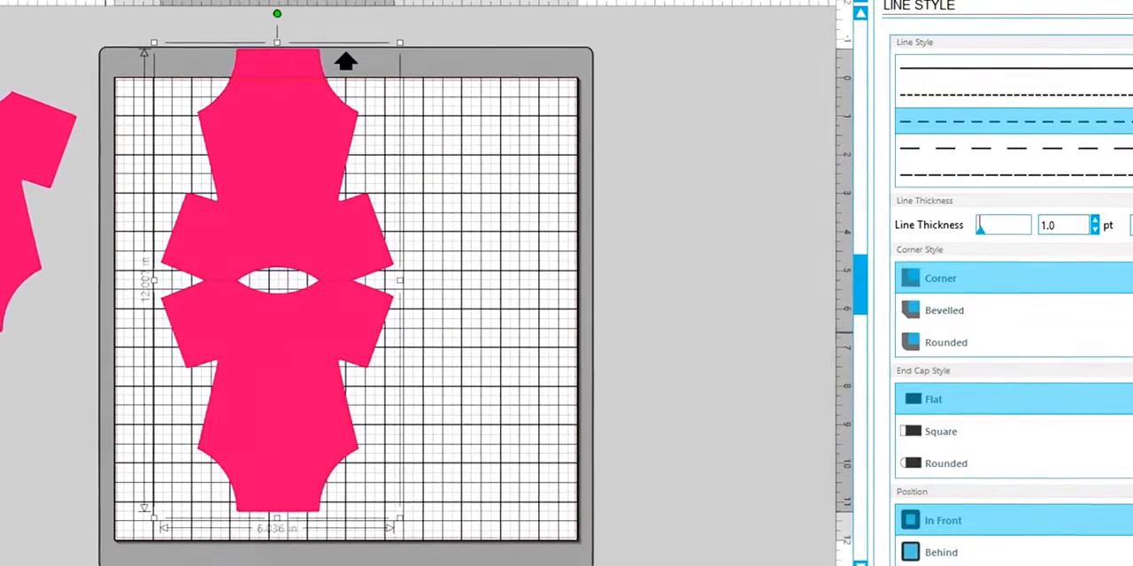
Fill the spare onesie green and bring it to front over the card's lower half
click(277, 374)
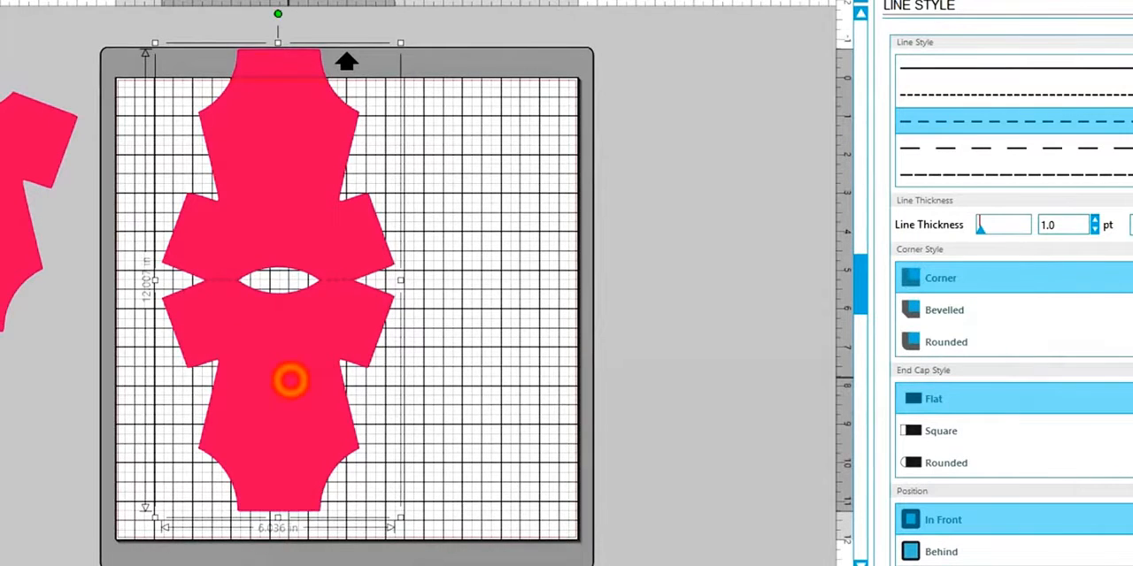
drag(292, 380, 234, 423)
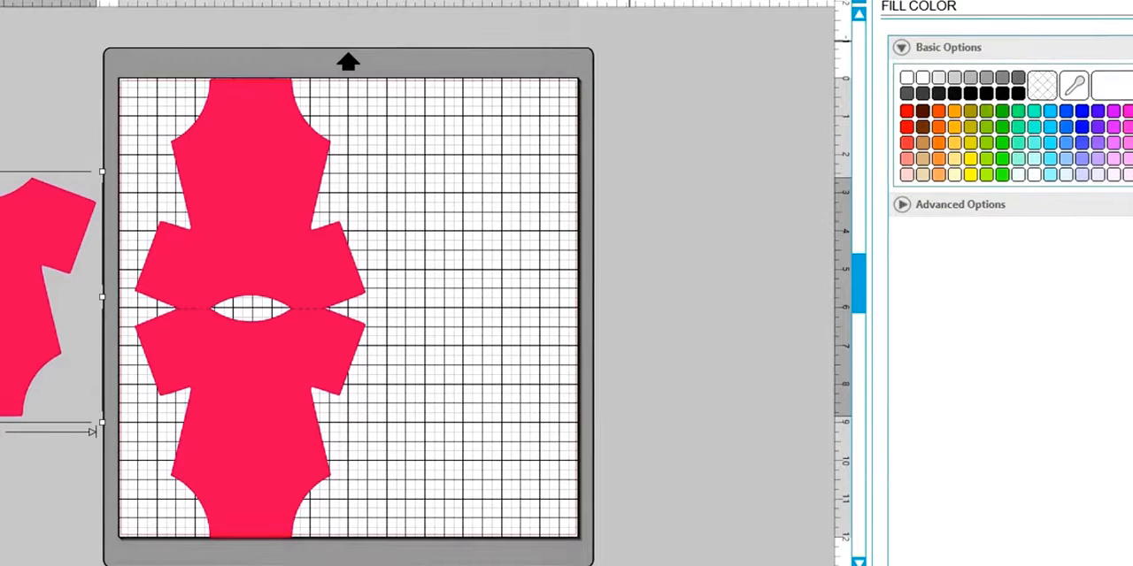
click(1001, 110)
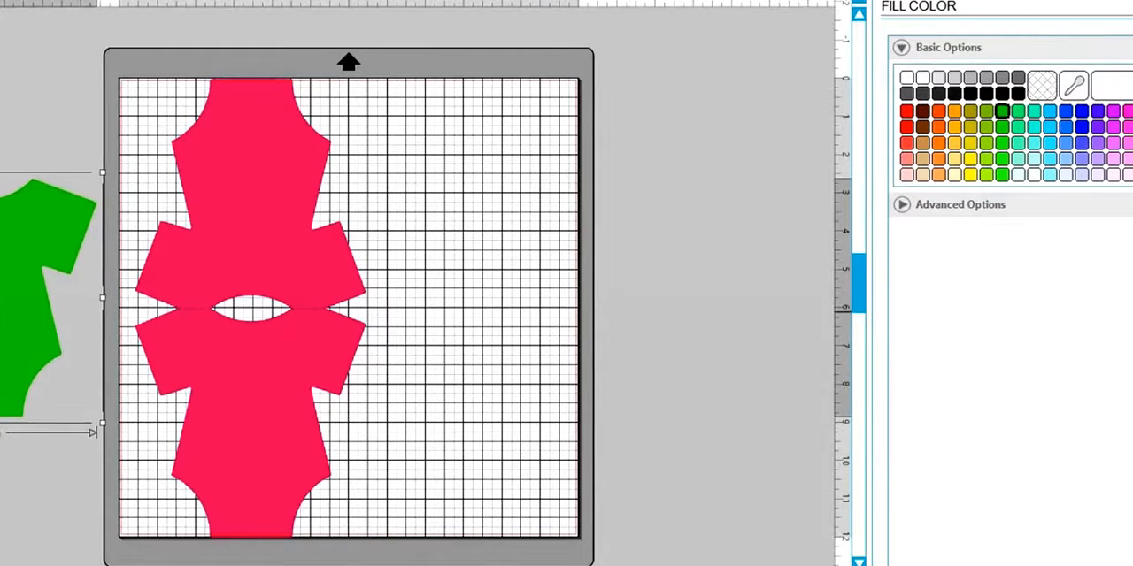
right_click(88, 345)
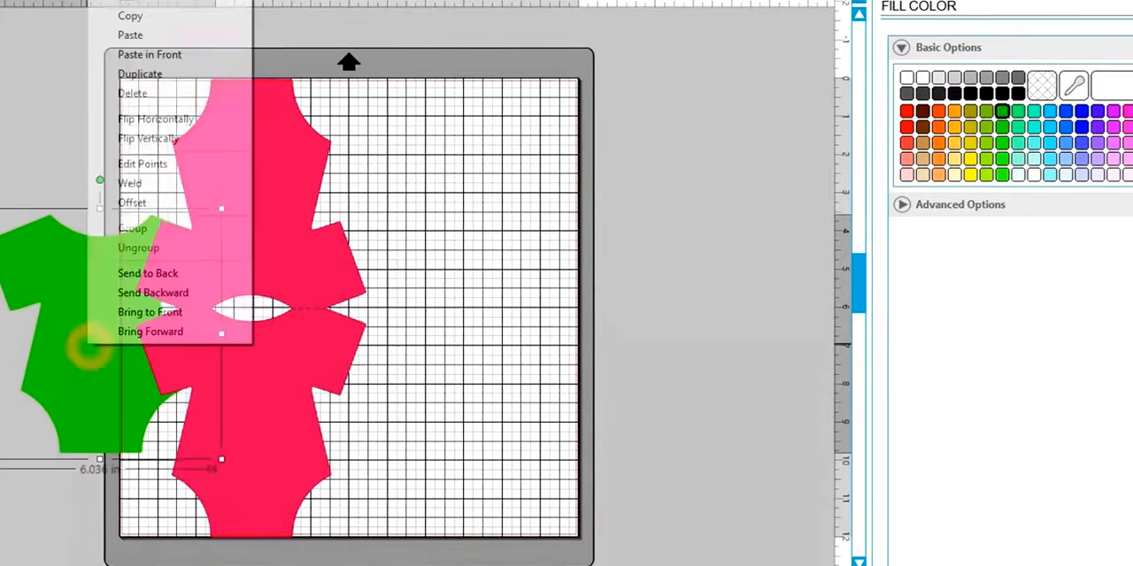
click(150, 312)
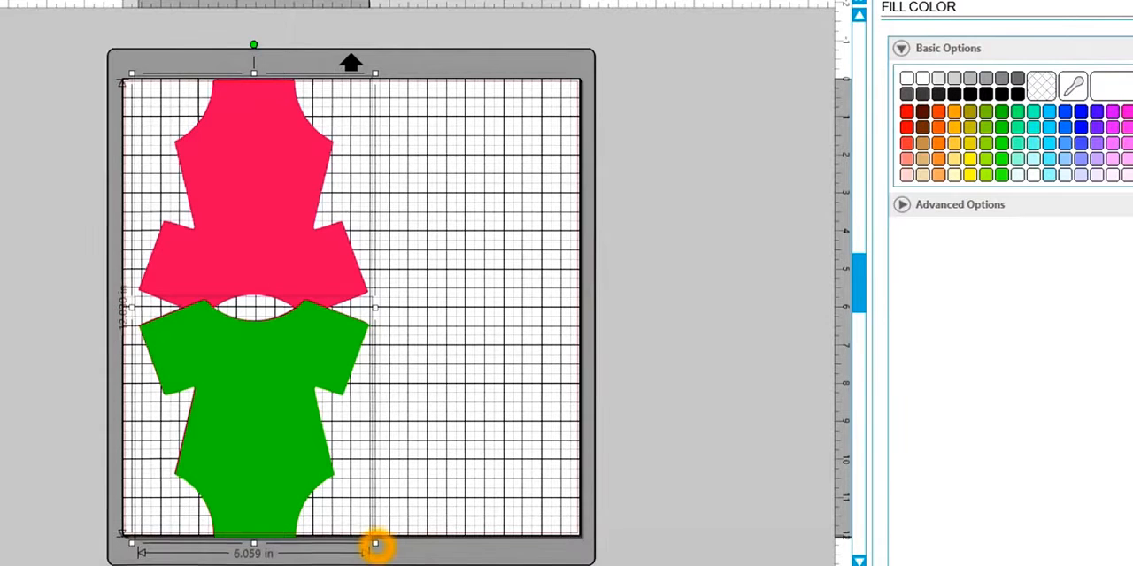
Scale the green onesie down slightly to fit within the card's lower half
drag(374, 544, 366, 531)
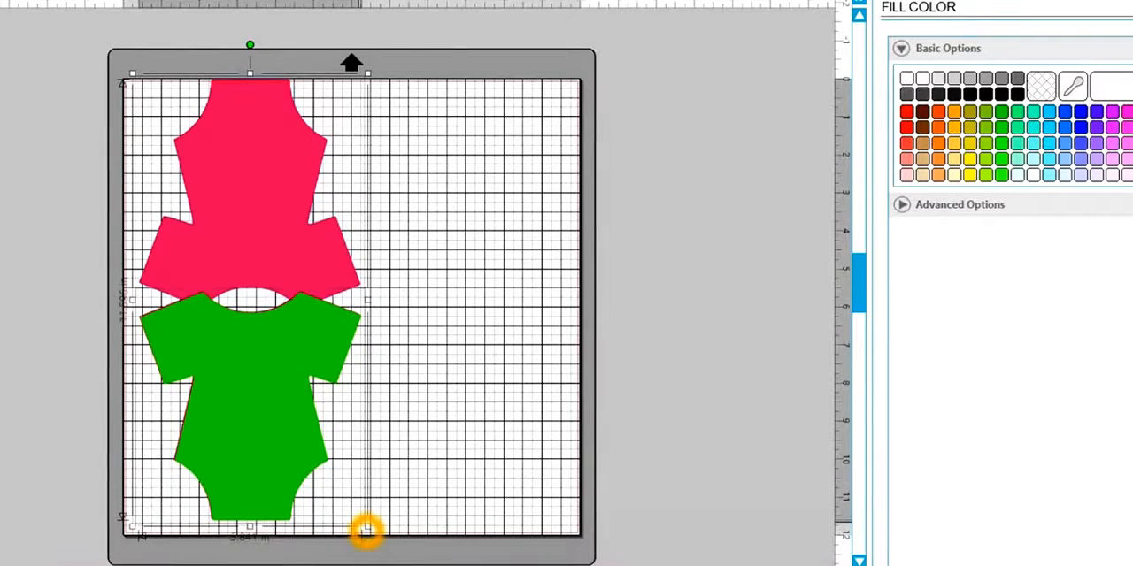
drag(367, 531, 355, 513)
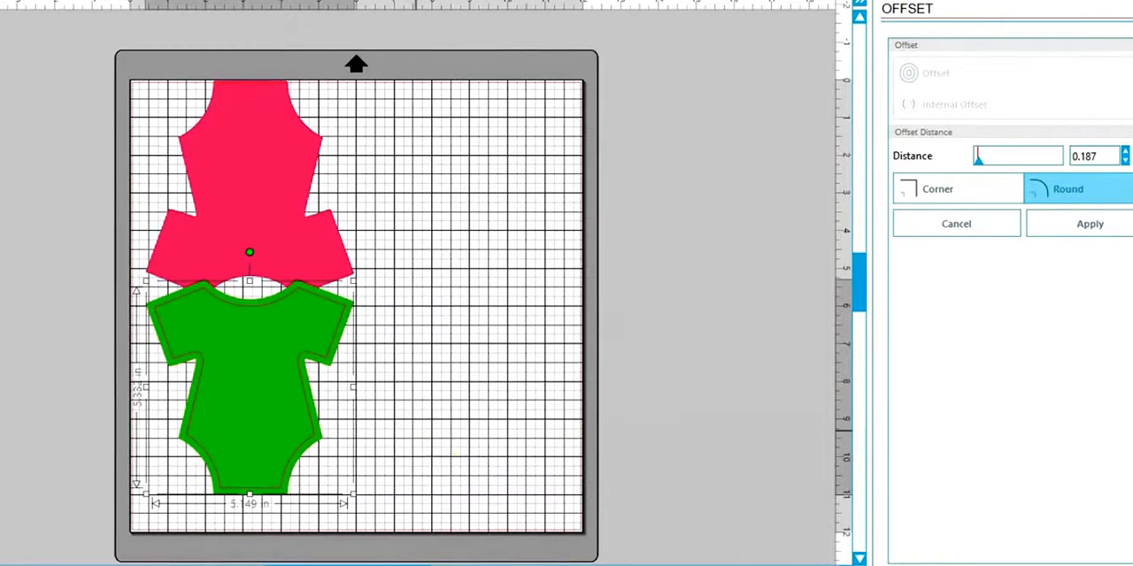
Apply a 0.187 in rounded offset outline around the green onesie
click(1089, 223)
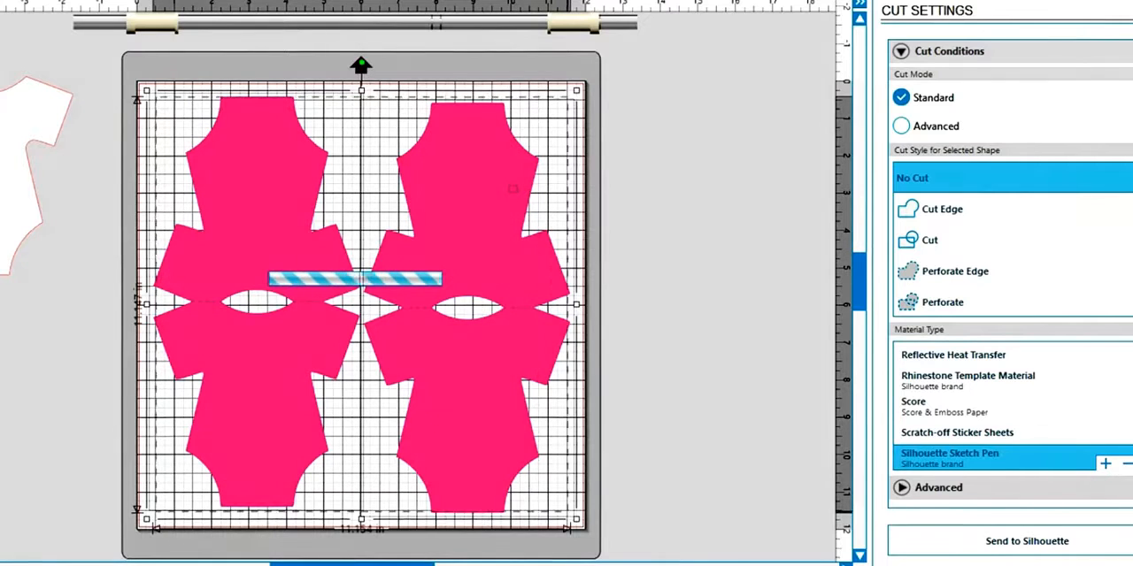
Set the Cut style for the two pink onesie card bases
click(928, 240)
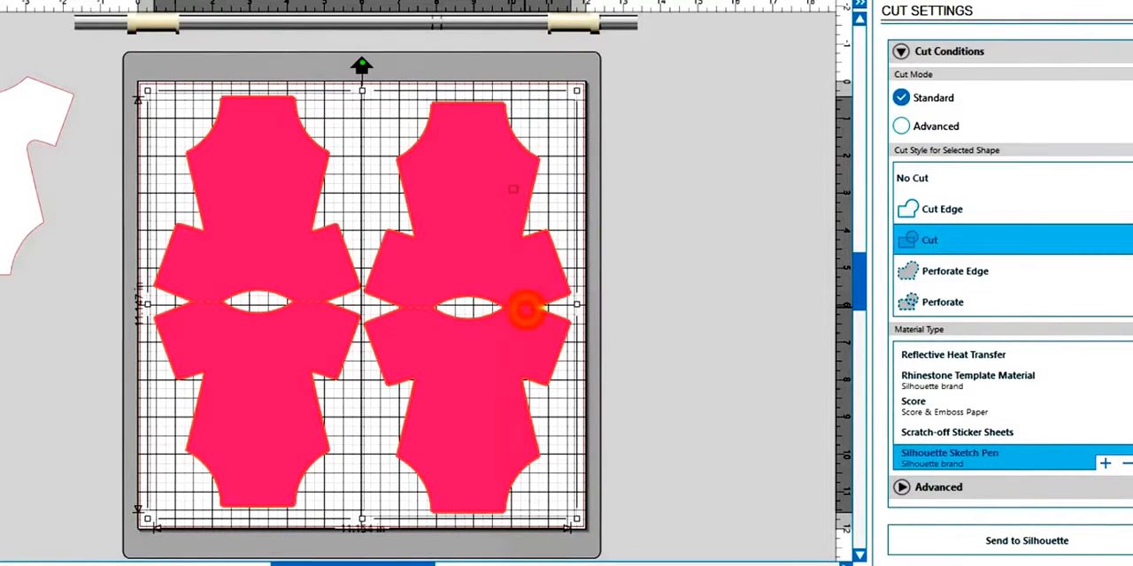
click(943, 407)
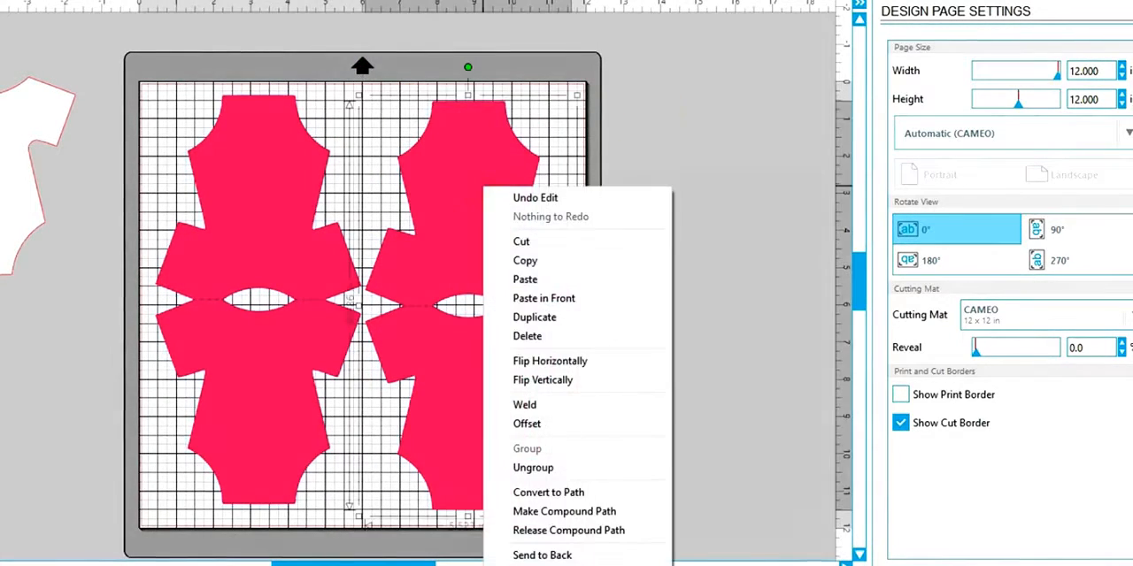
Remove the right pink card base and move the white onesie insert onto the mat
click(527, 335)
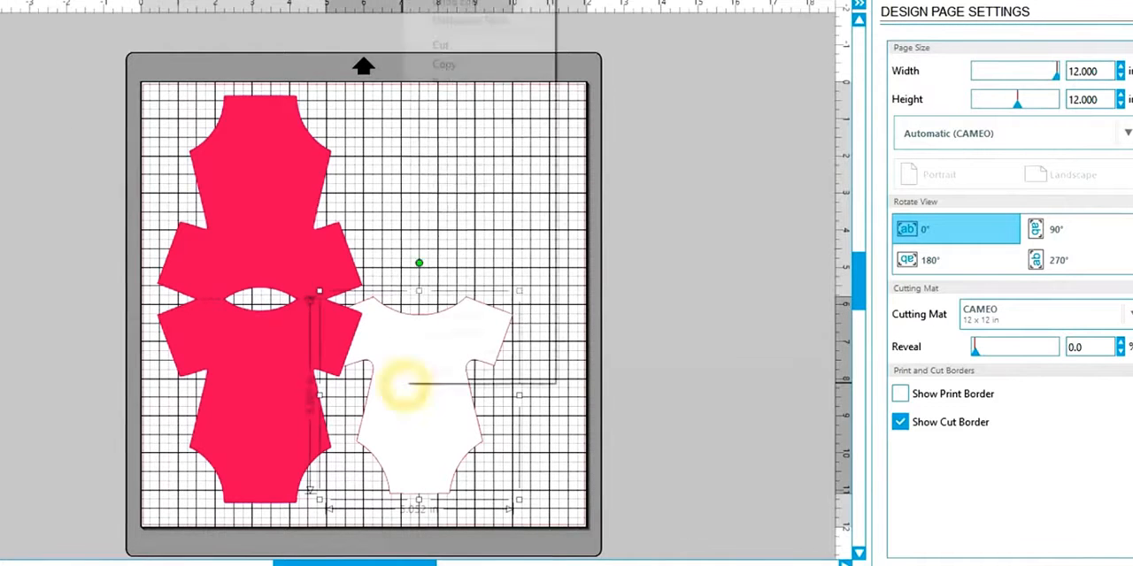
drag(416, 385, 257, 416)
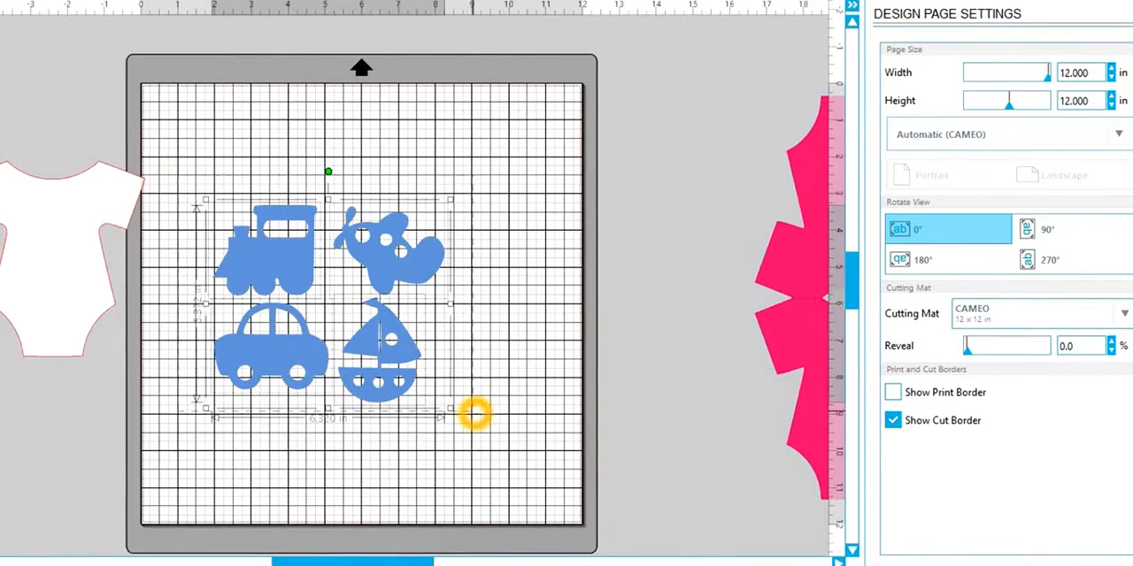
Move the blue vehicle shapes off the mat, leaving the white insert alone
drag(473, 416, 407, 385)
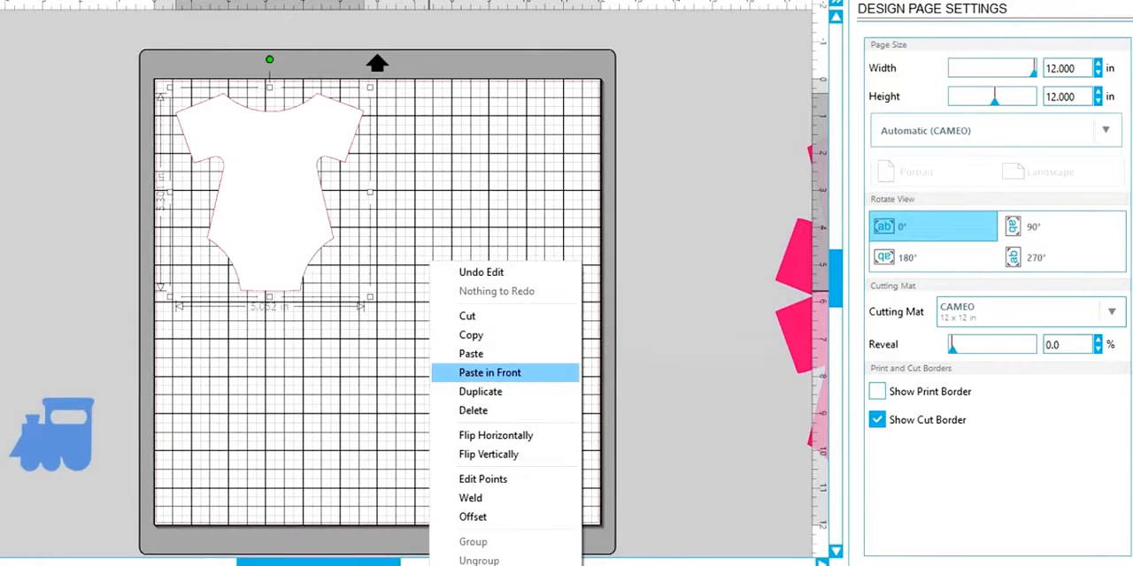
Paste a copy of the white onesie and place it below the original insert
click(489, 371)
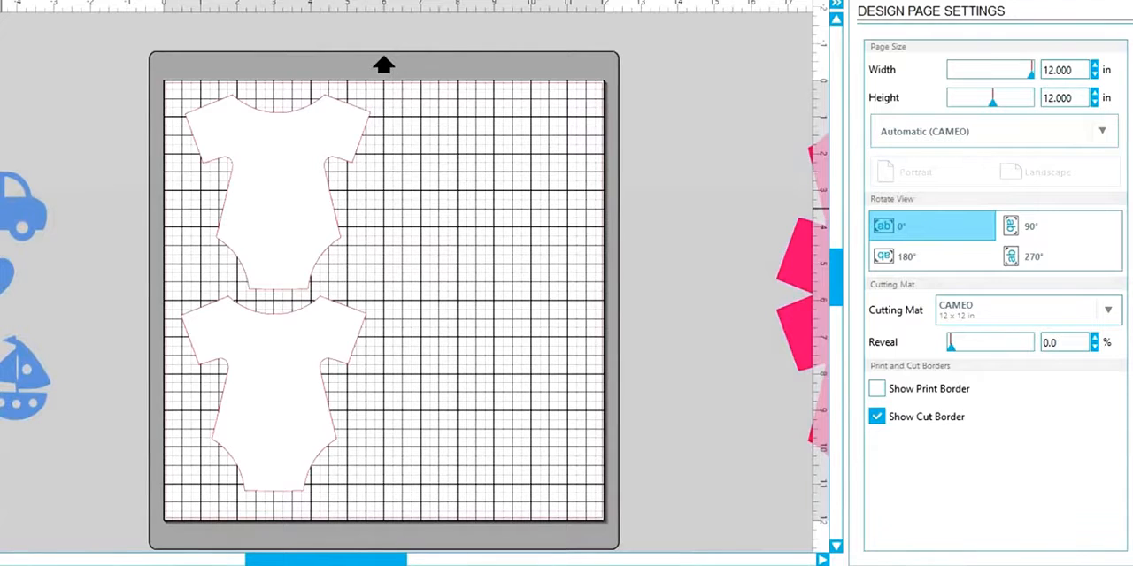
click(290, 201)
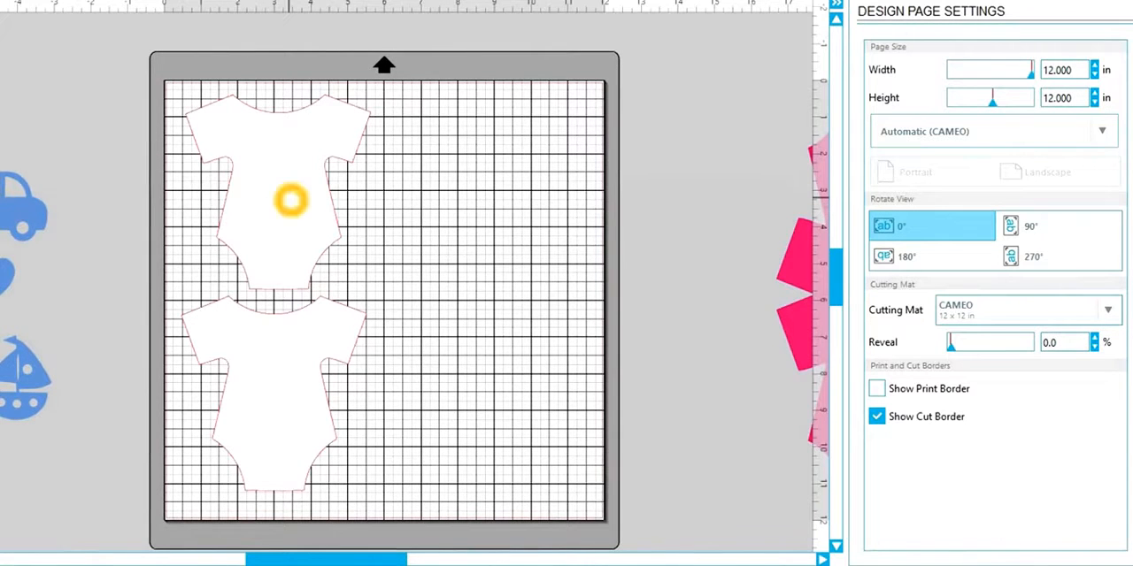
mouse_move(195, 398)
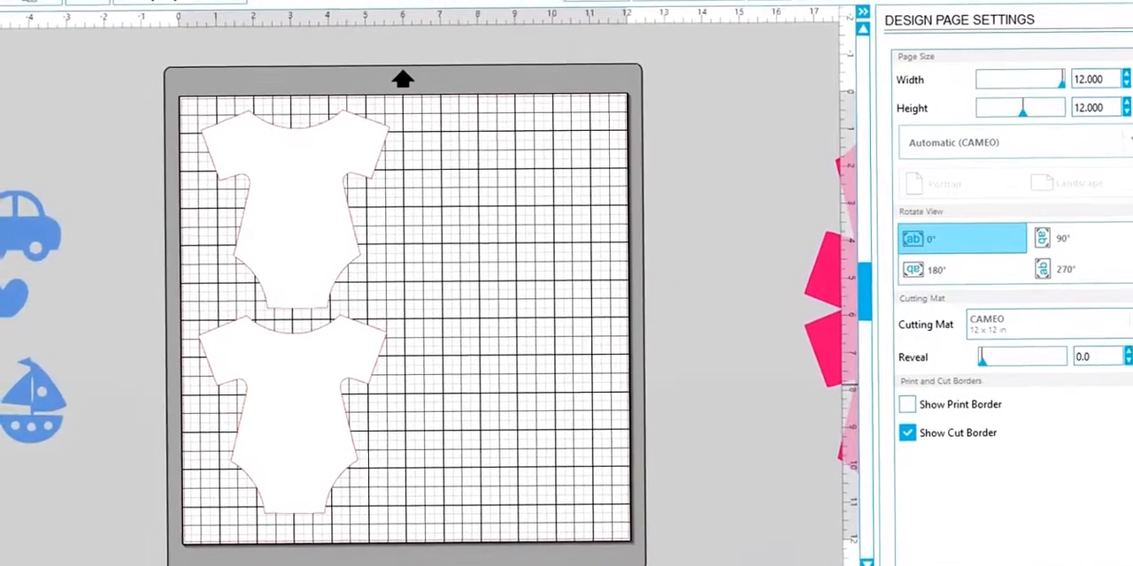
Merge the saved Onesie design from SVG Attic with its red invitation text onto the mat
right_click(605, 155)
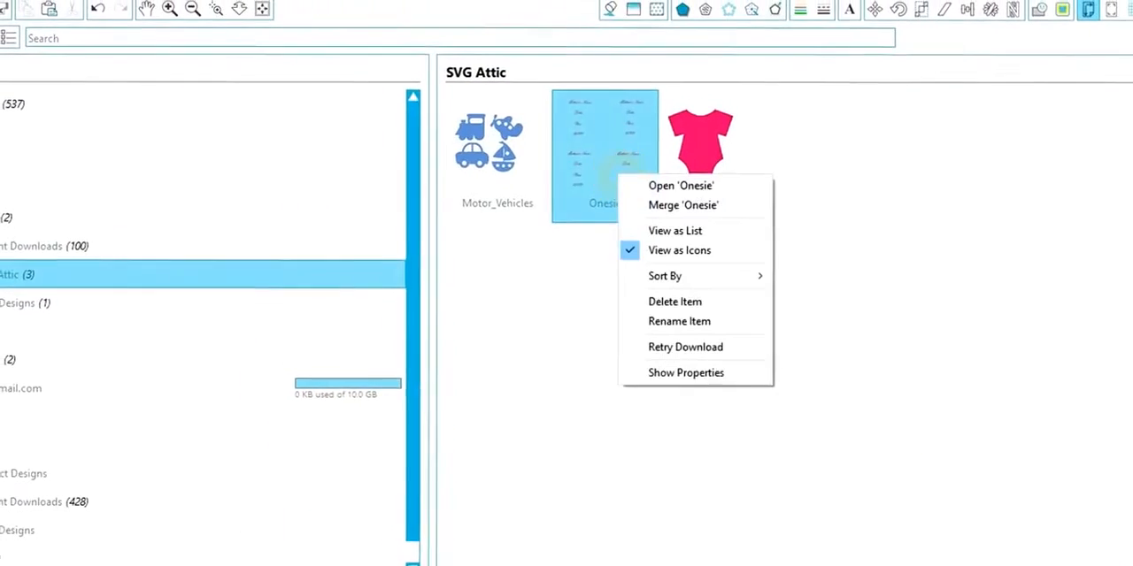
click(681, 185)
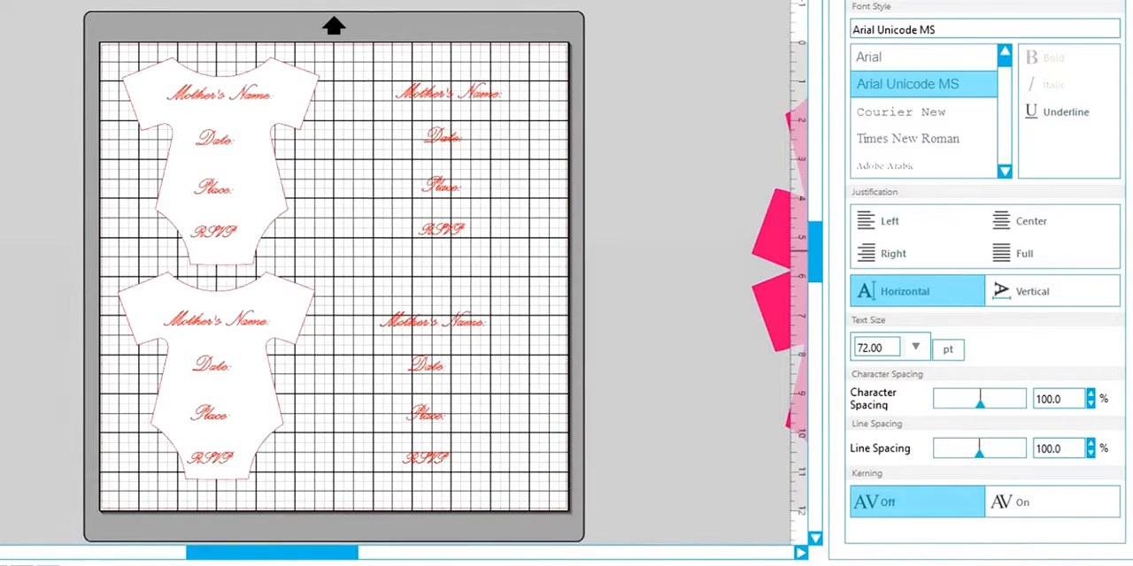
click(889, 220)
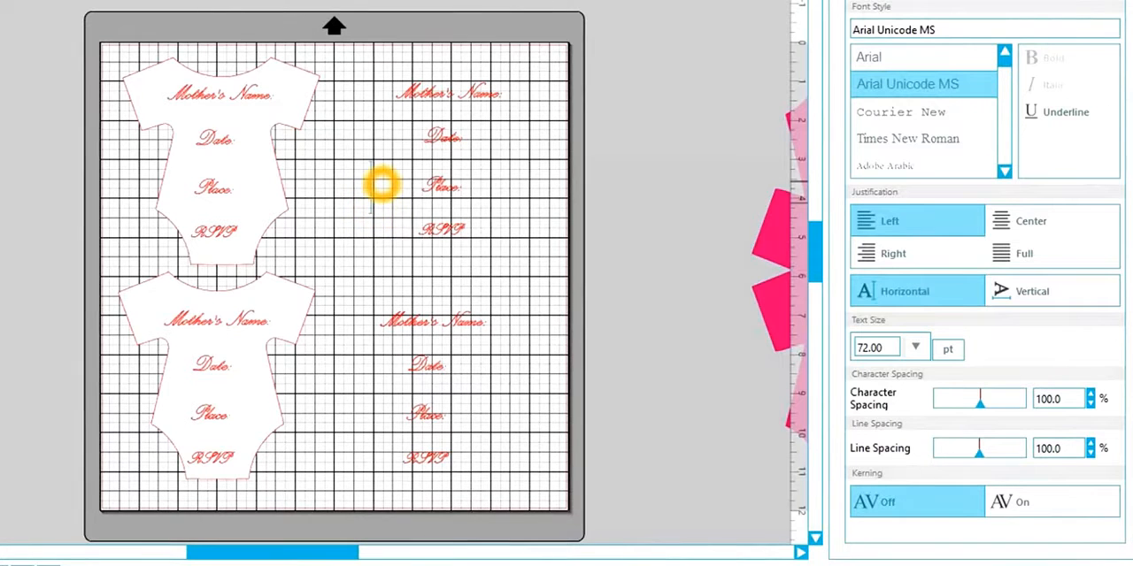
text(dasfeaeg)
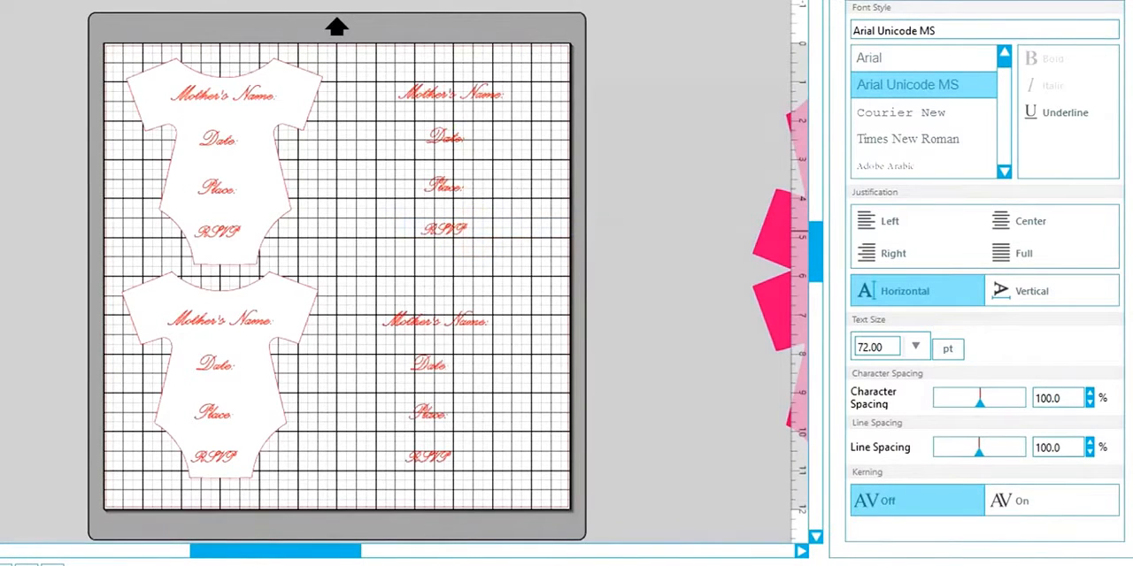
click(292, 331)
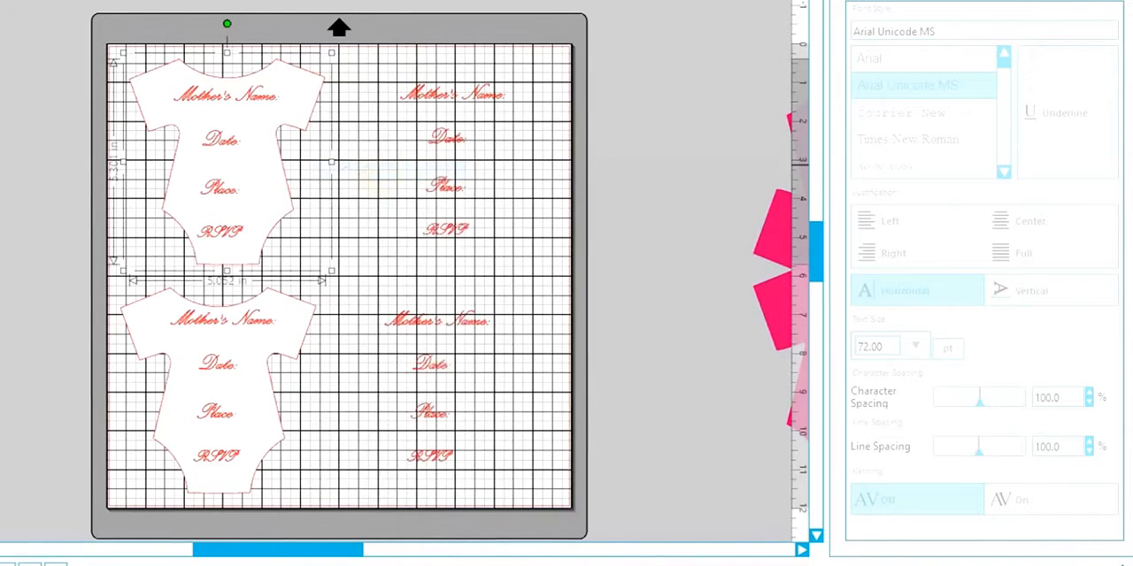
Duplicate the onesie and send the copies behind the loose text blocks, making four inserts
right_click(248, 177)
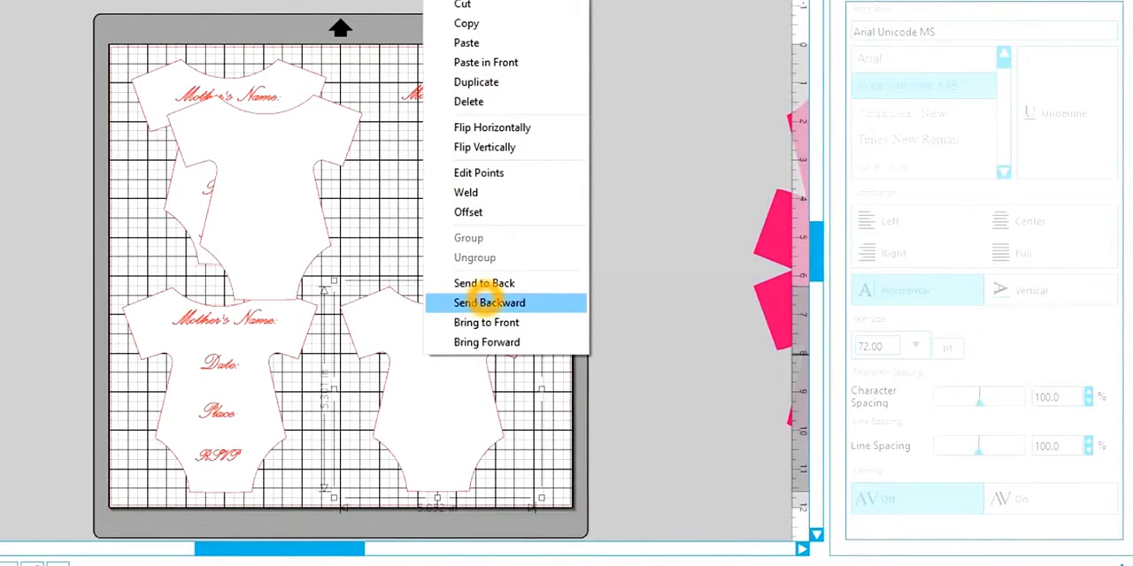
click(488, 302)
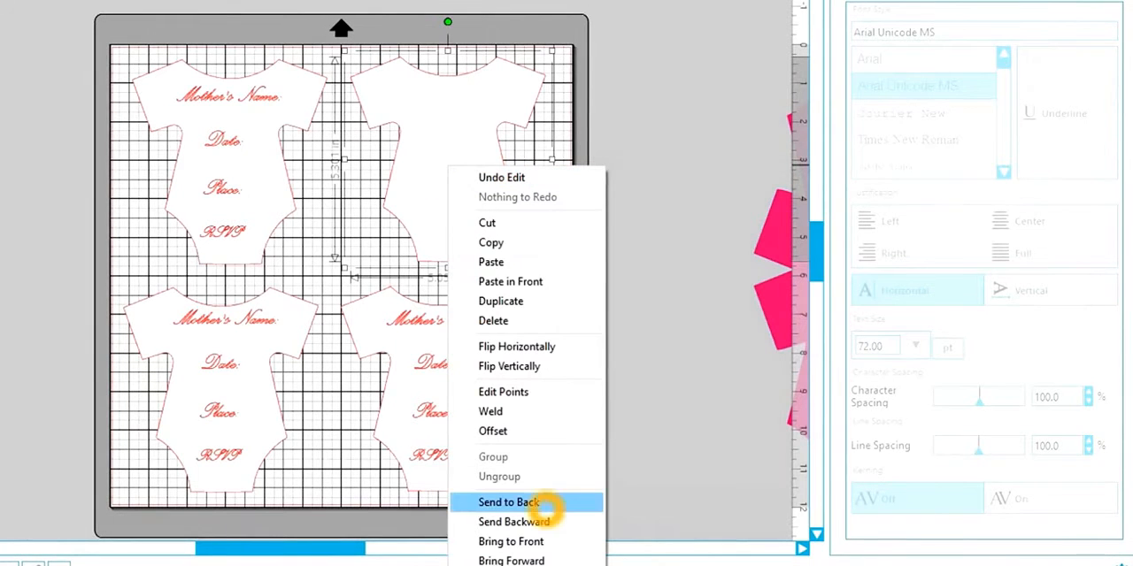
click(509, 502)
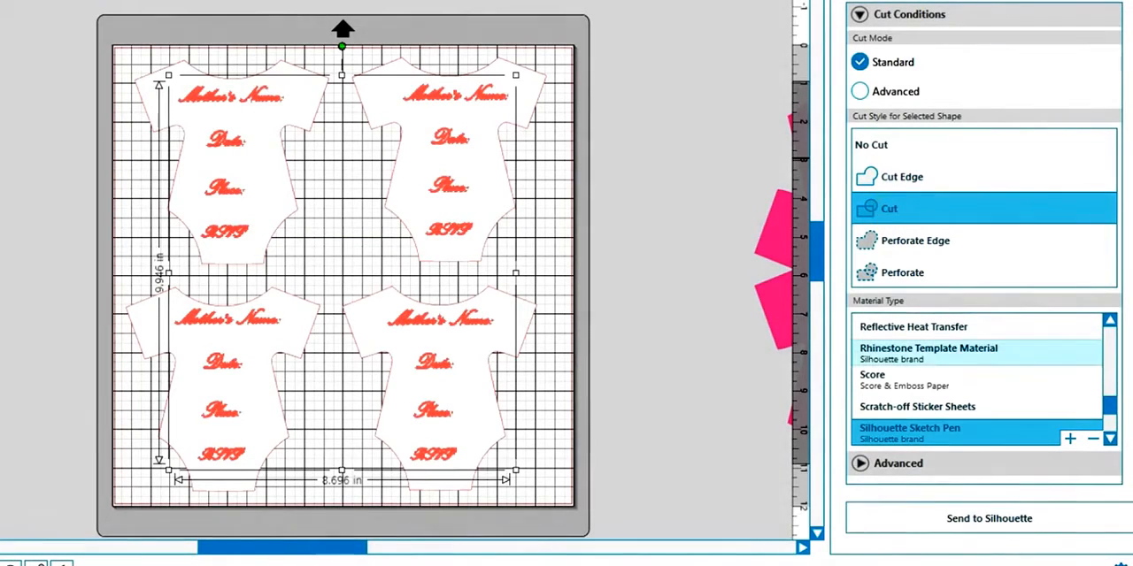
Apply the Cut style to all four selected inserts and their red text
click(908, 433)
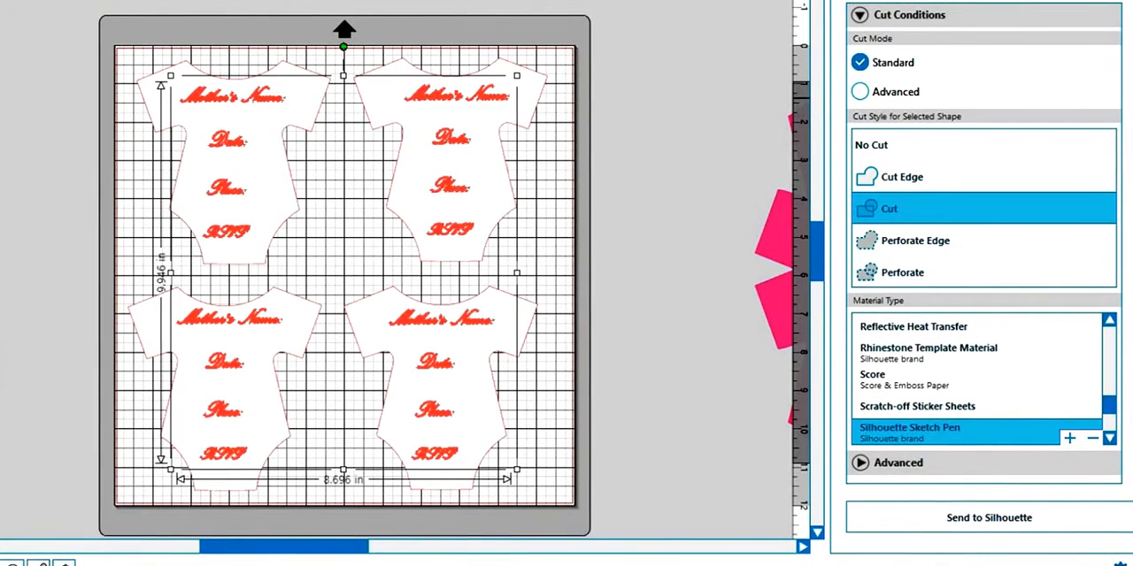
click(239, 364)
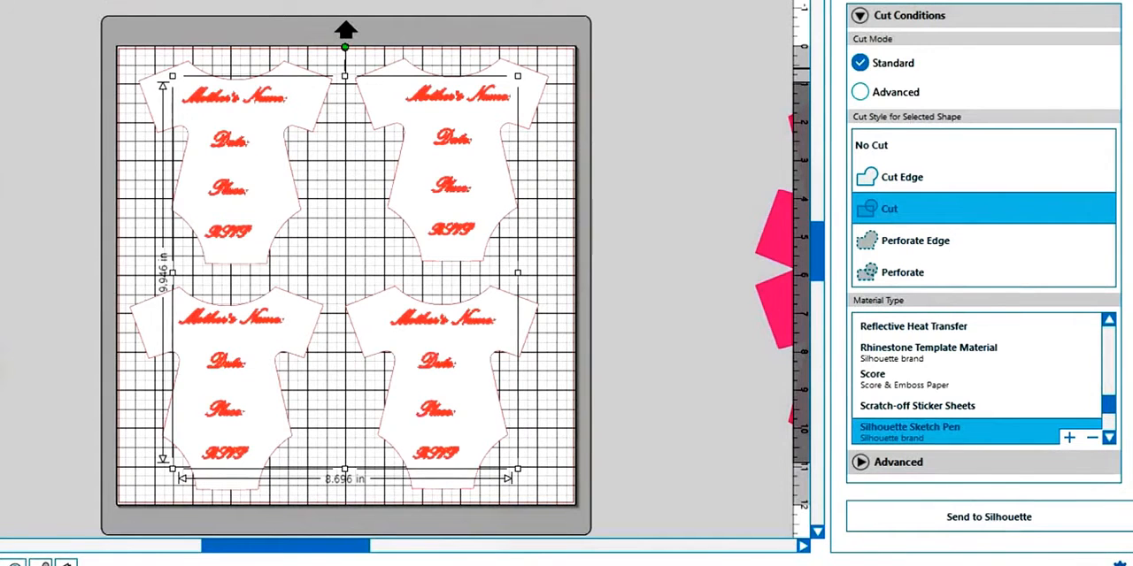
Set the red text to No Cut and the top-right onesie outline to Cut
click(885, 145)
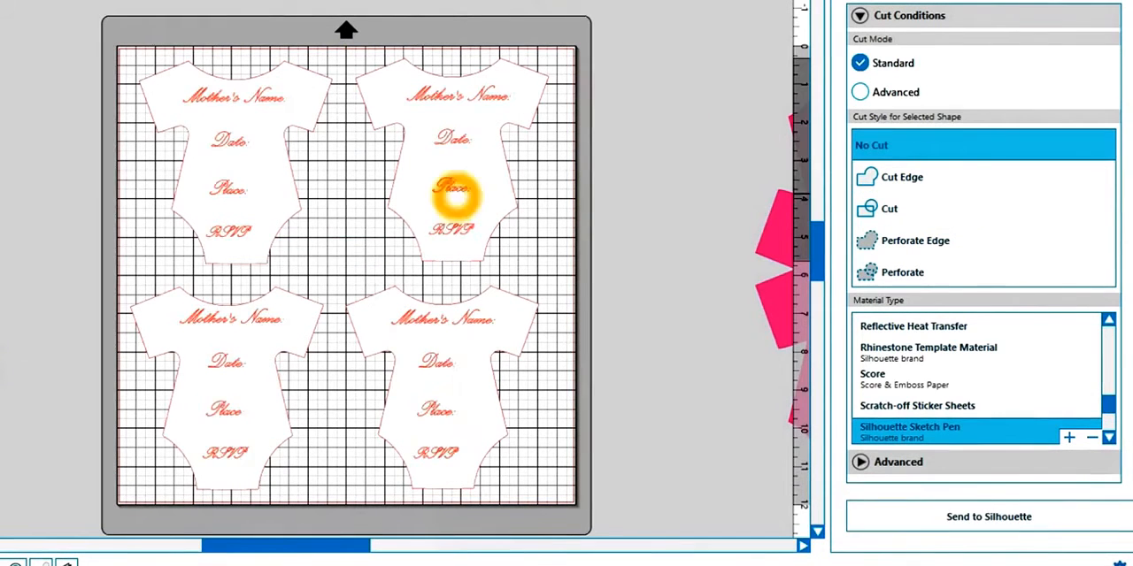
click(888, 209)
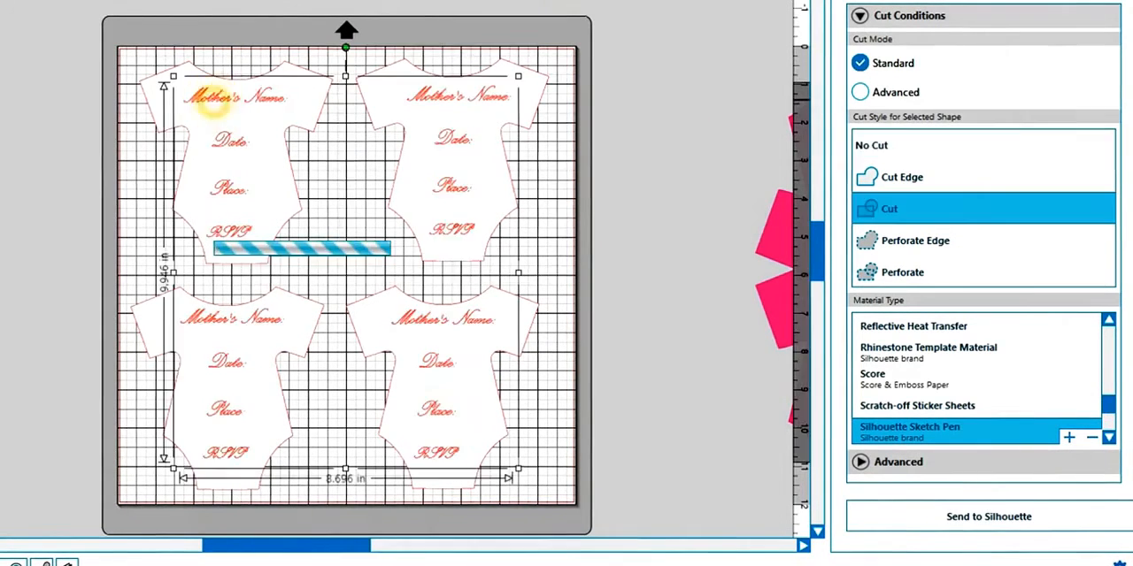
click(871, 145)
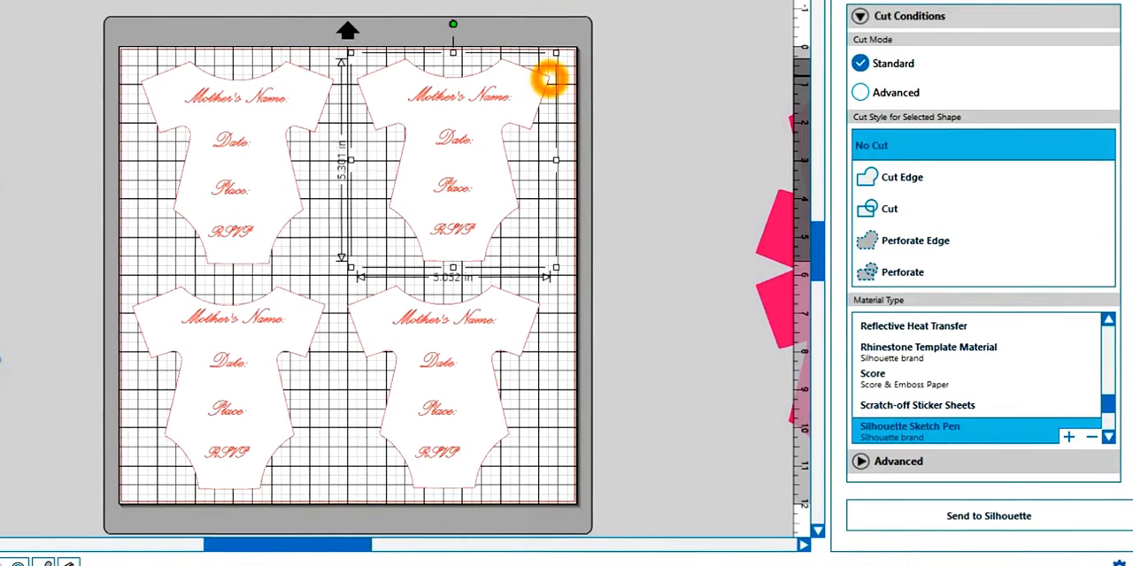
click(889, 209)
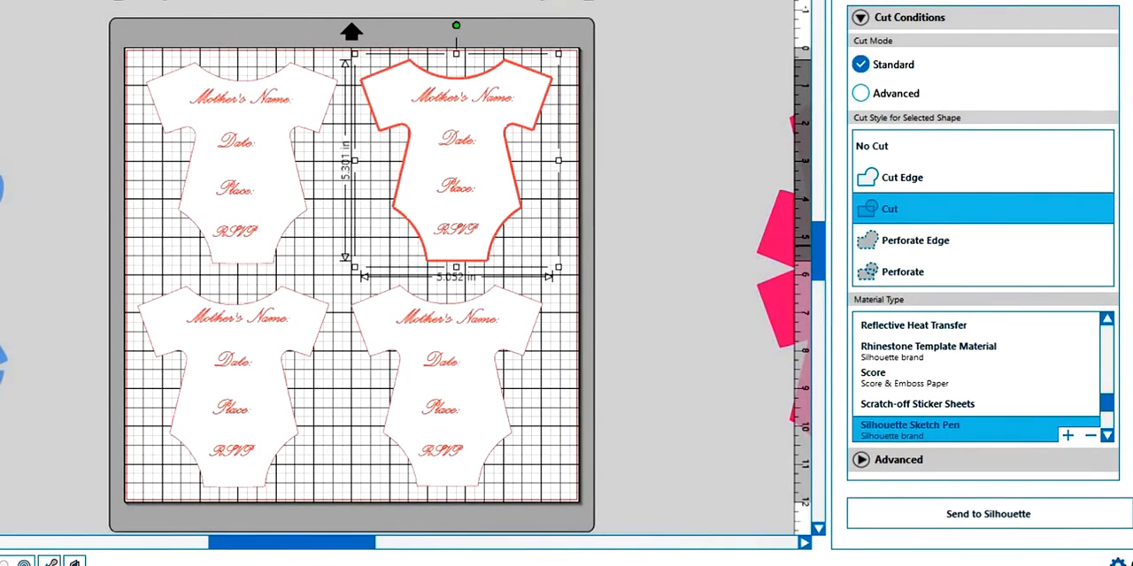
click(668, 165)
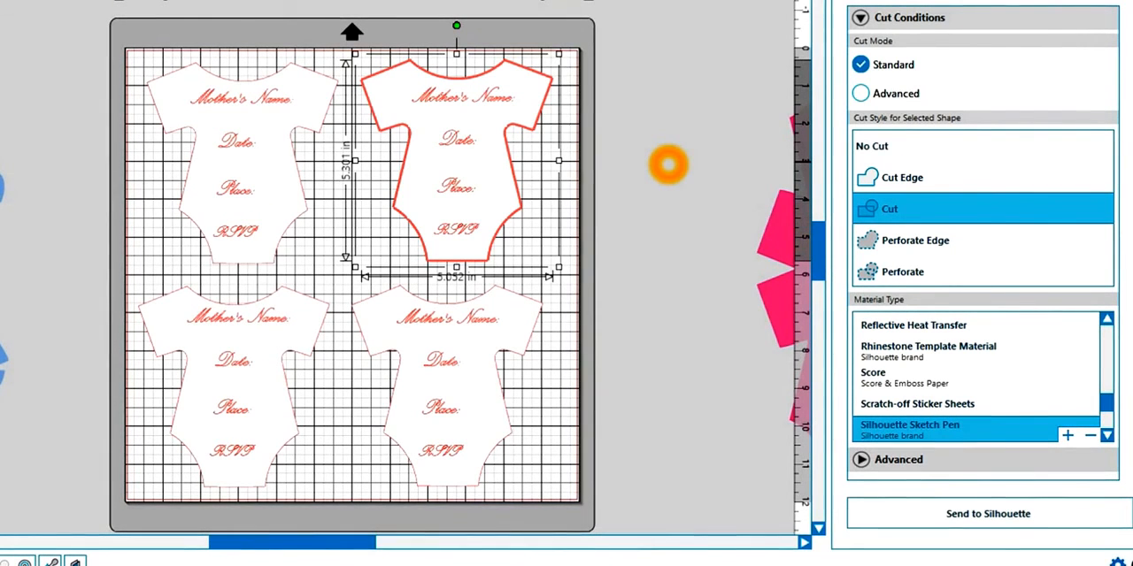